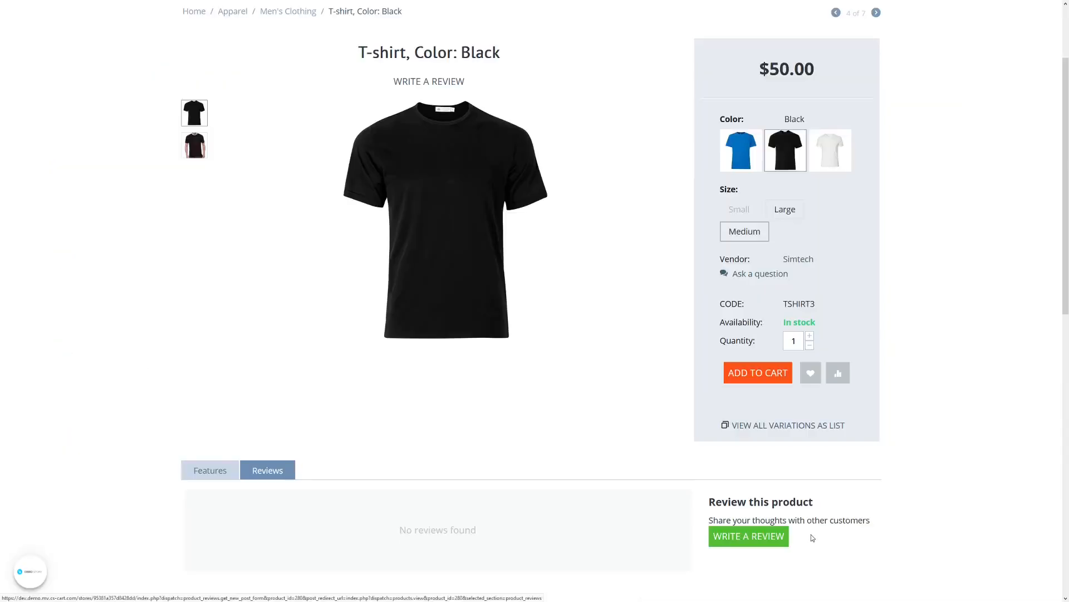
Step: Open the Write a review form for the black T-shirt
click(749, 536)
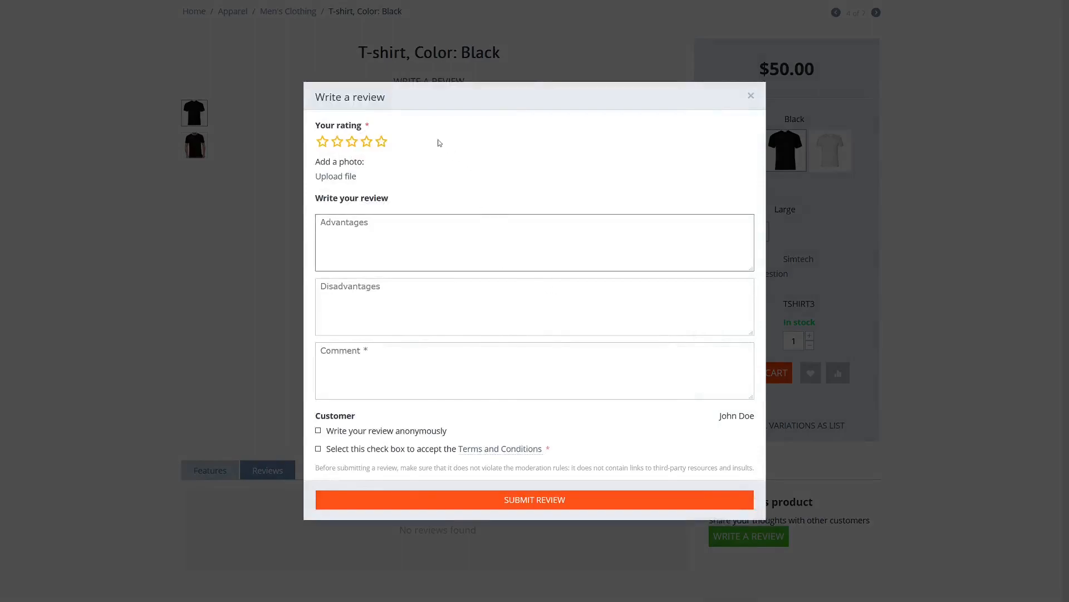
mouse_move(305, 323)
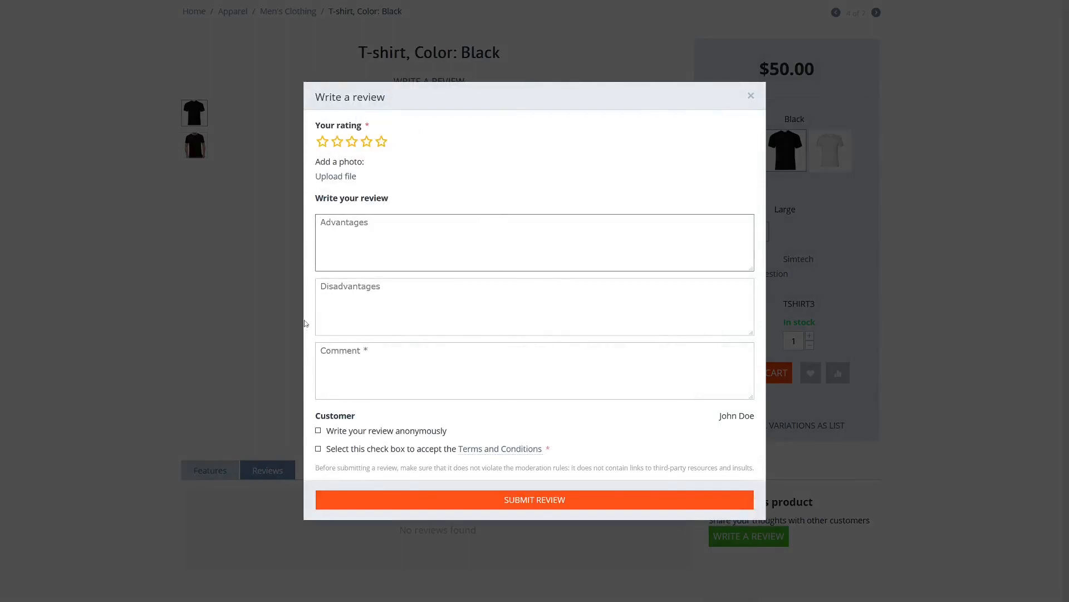
mouse_move(310, 377)
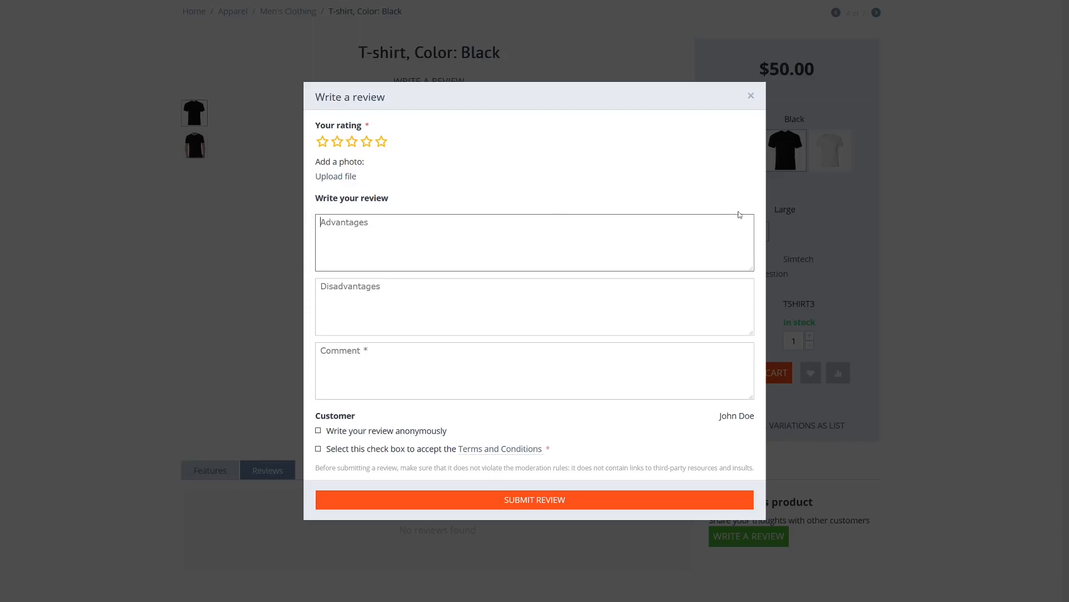
mouse_move(765, 337)
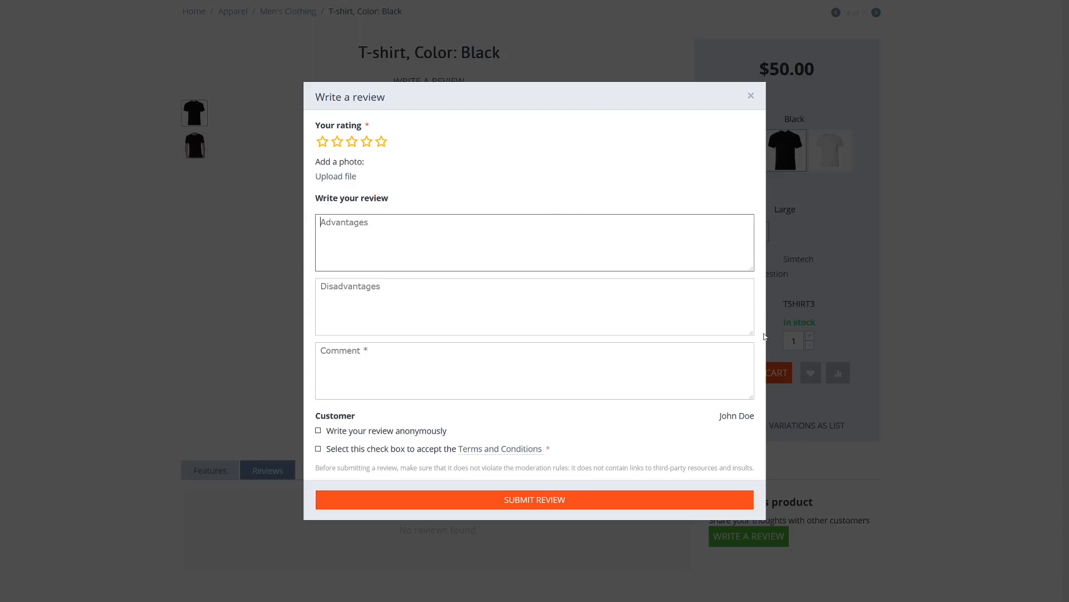
mouse_move(379, 187)
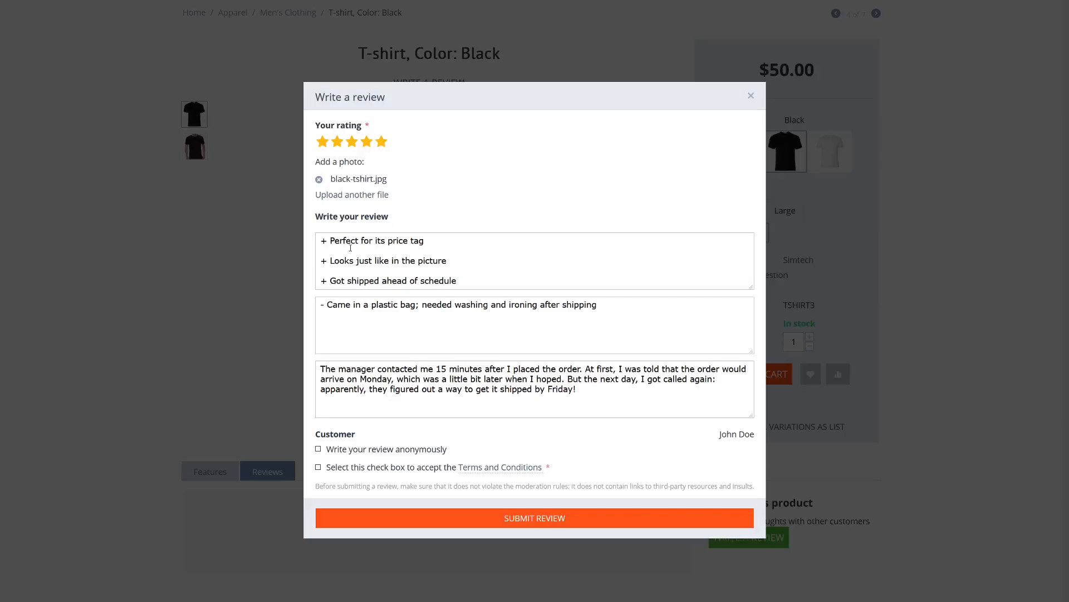
Step: Accept the terms, post anonymously, and submit the T-shirt review
click(318, 468)
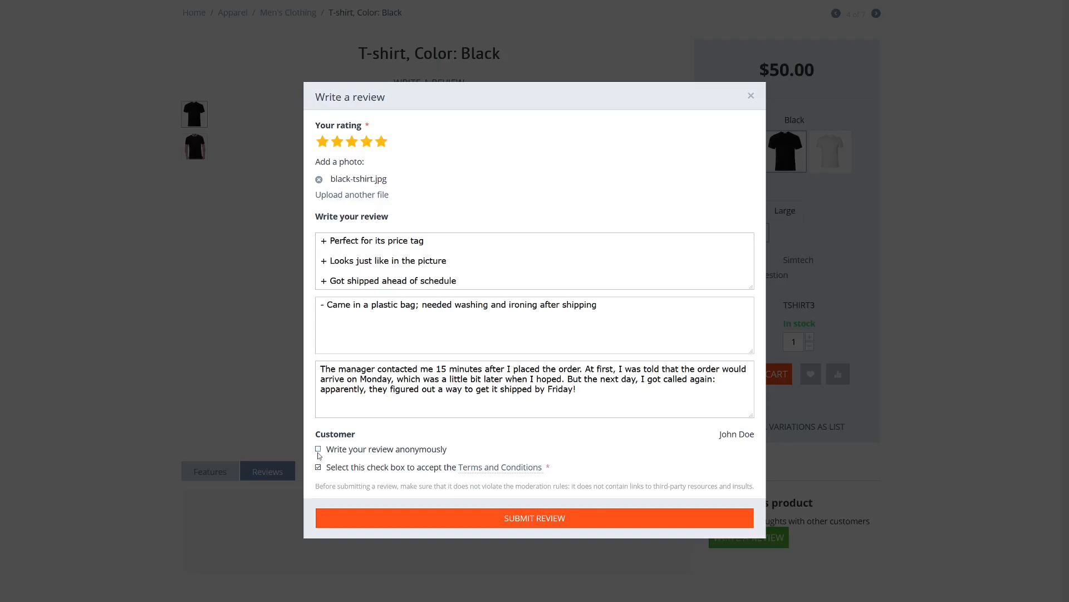
click(318, 449)
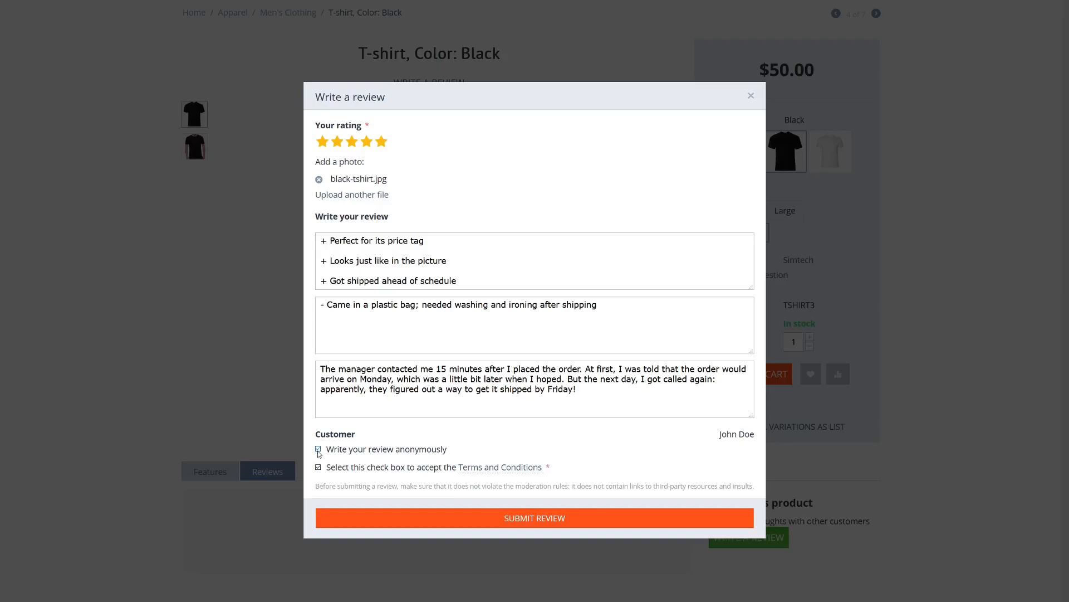
click(319, 449)
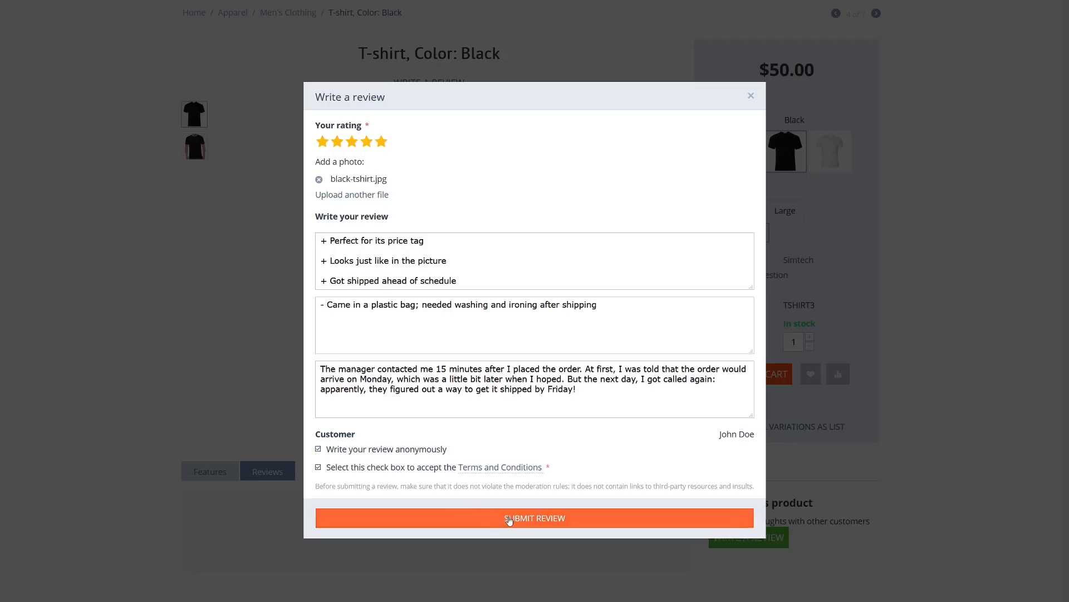
click(535, 518)
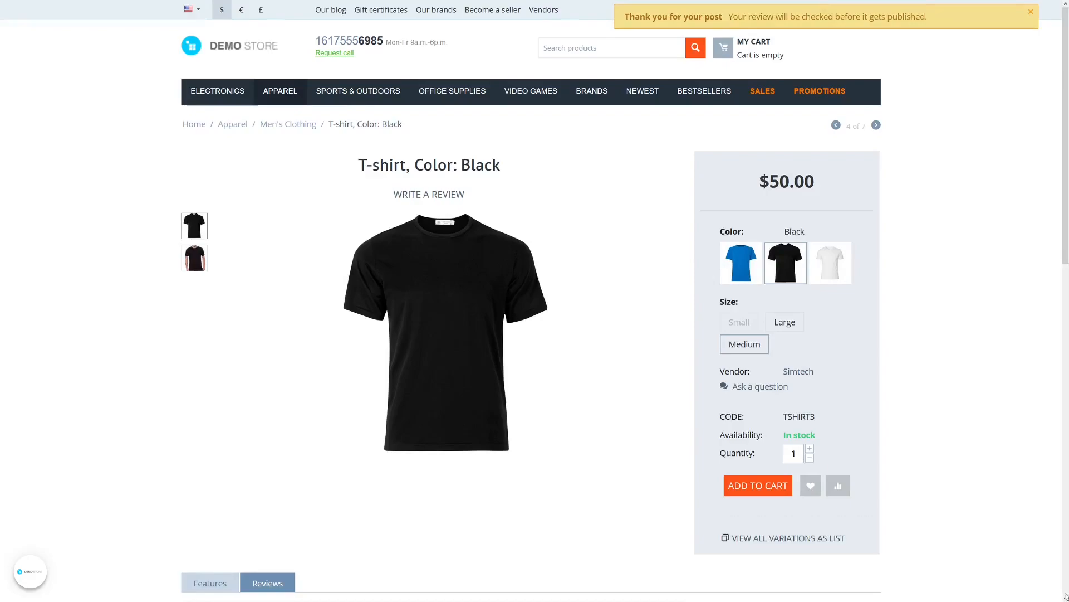
Step: Open the New review posted notification for the T-shirt from the admin bell
scroll(down, 3)
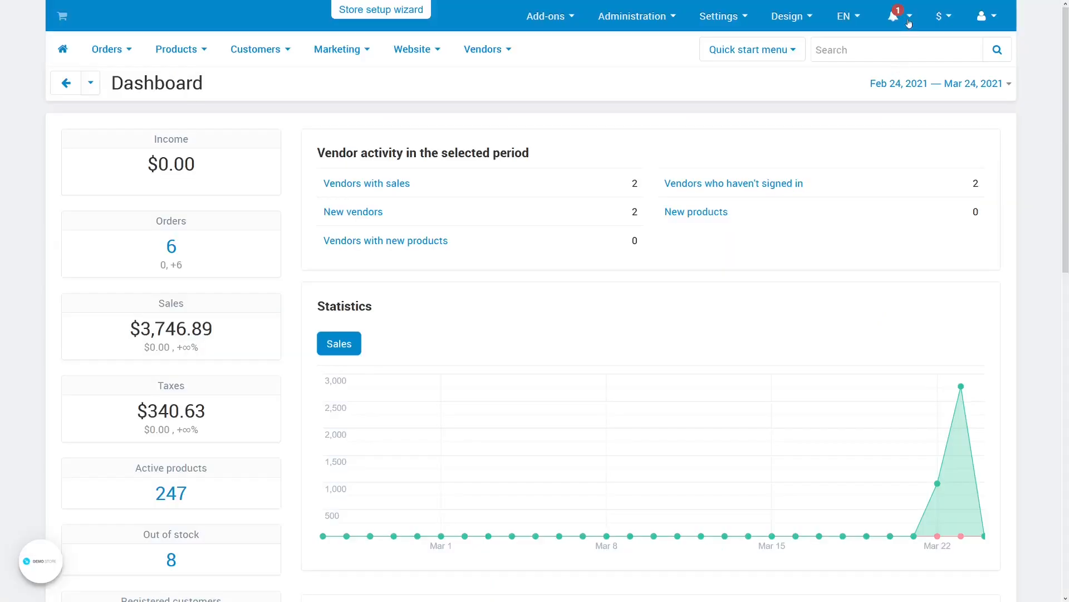
click(894, 16)
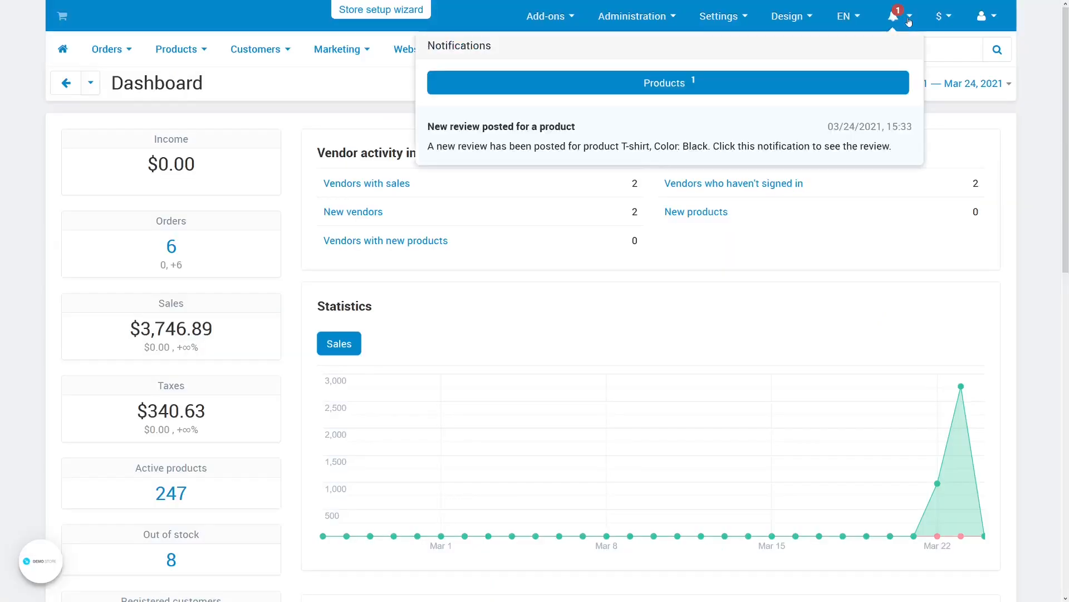
mouse_move(882, 49)
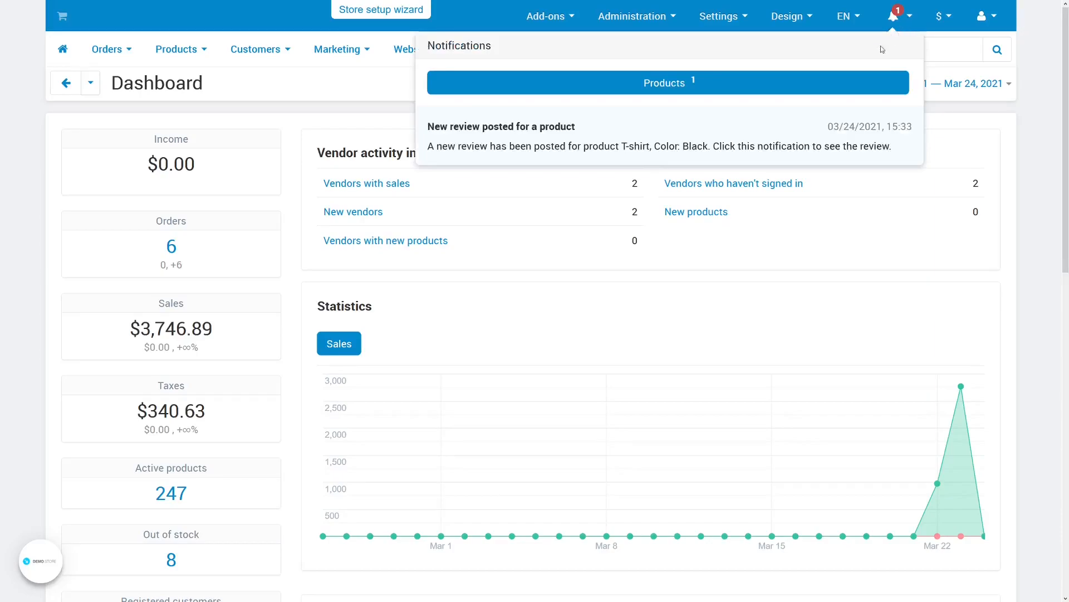
click(501, 134)
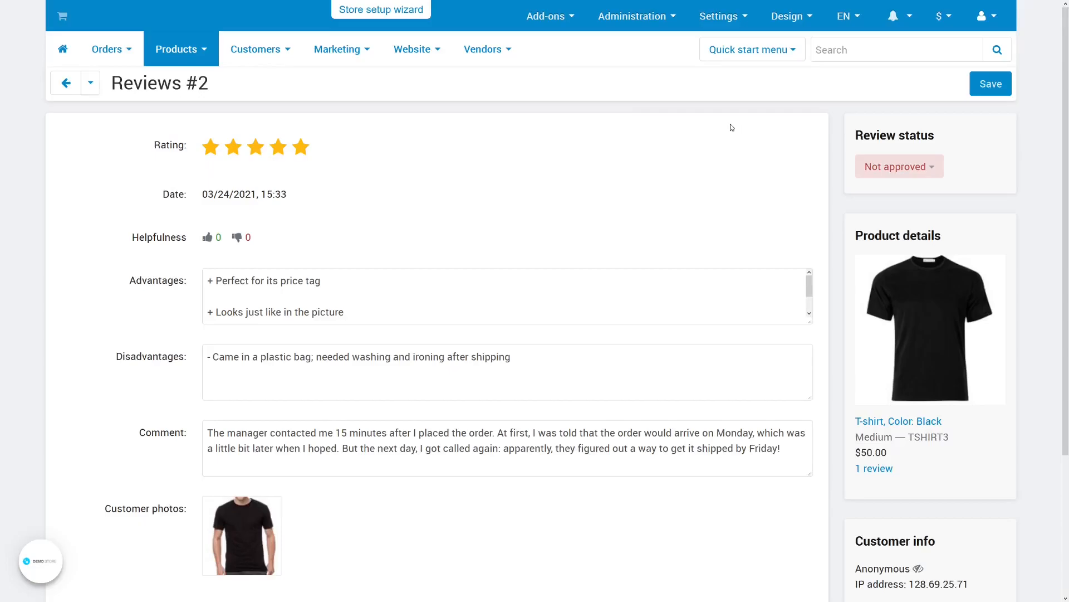
mouse_move(920, 169)
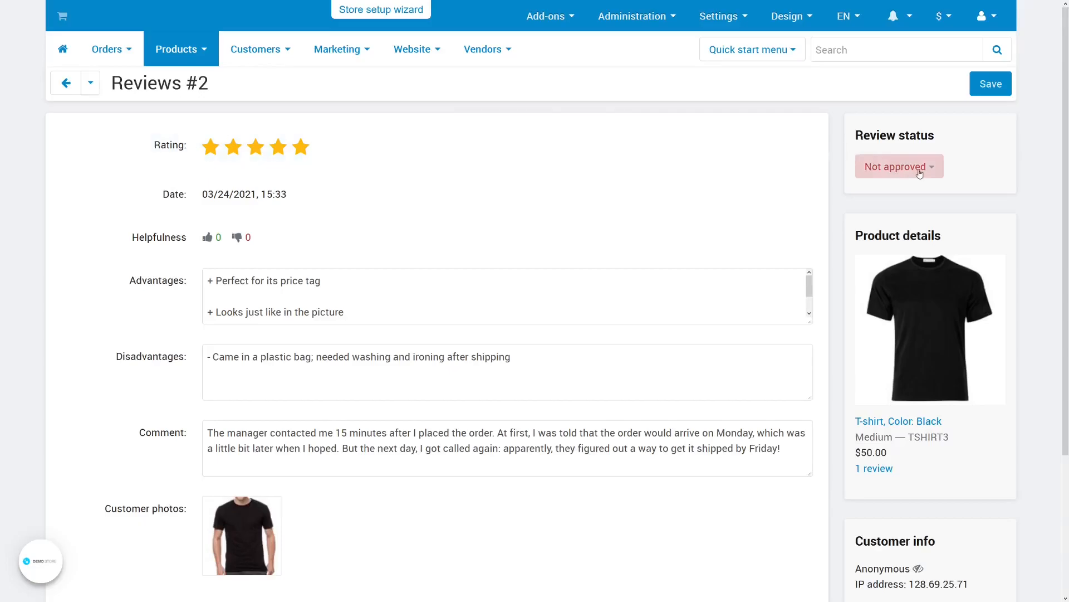
Step: Set the review status to Approved and start the thank-you reply
click(899, 166)
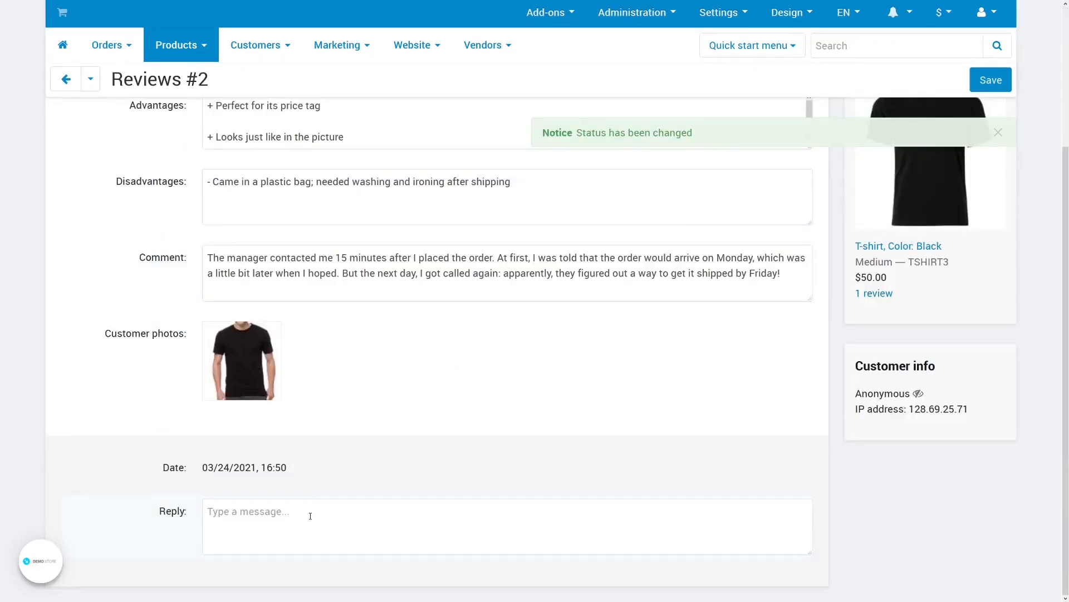
click(312, 516)
text(Thank you very much! Glad to be of service!)
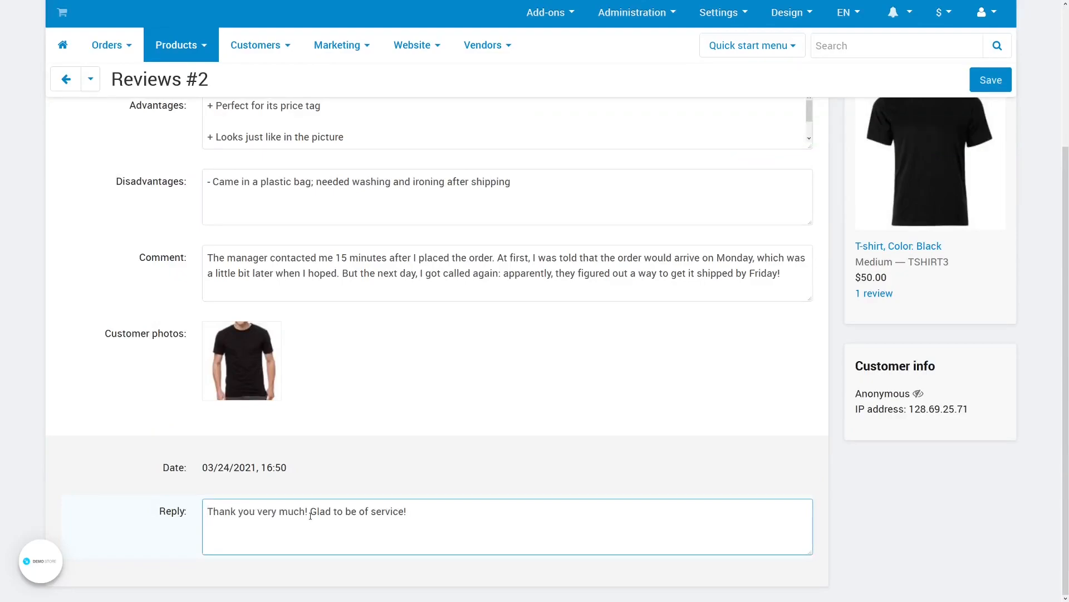
scroll(up, 3)
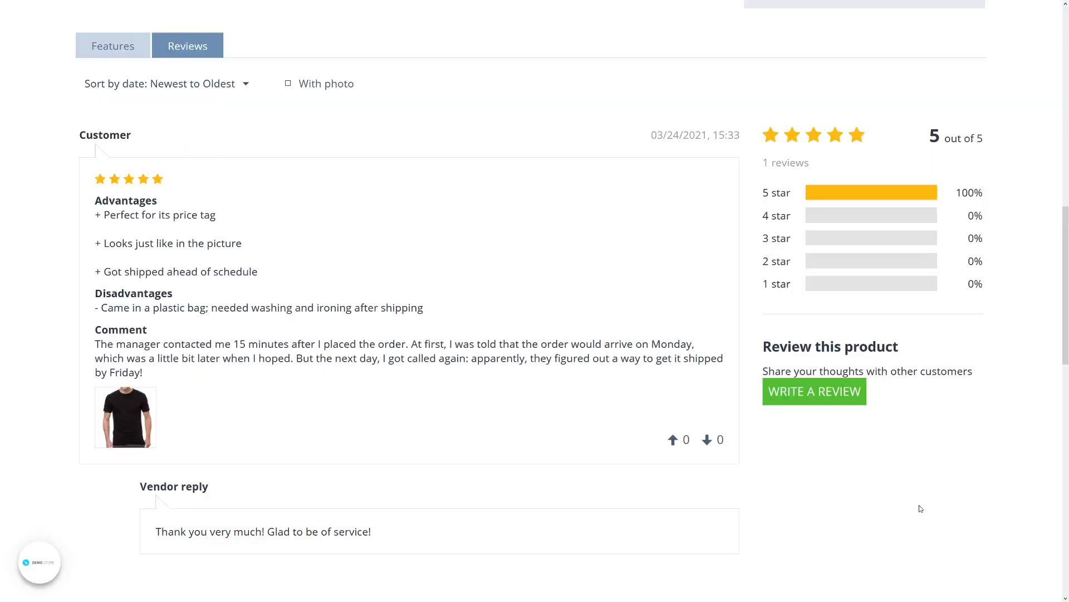
mouse_move(785, 496)
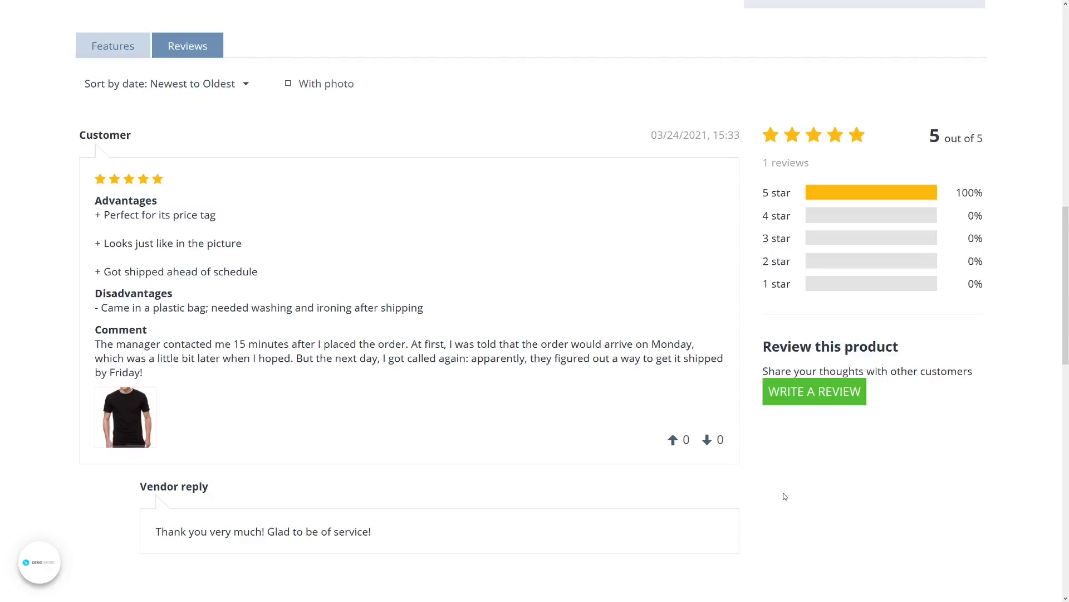
mouse_move(709, 488)
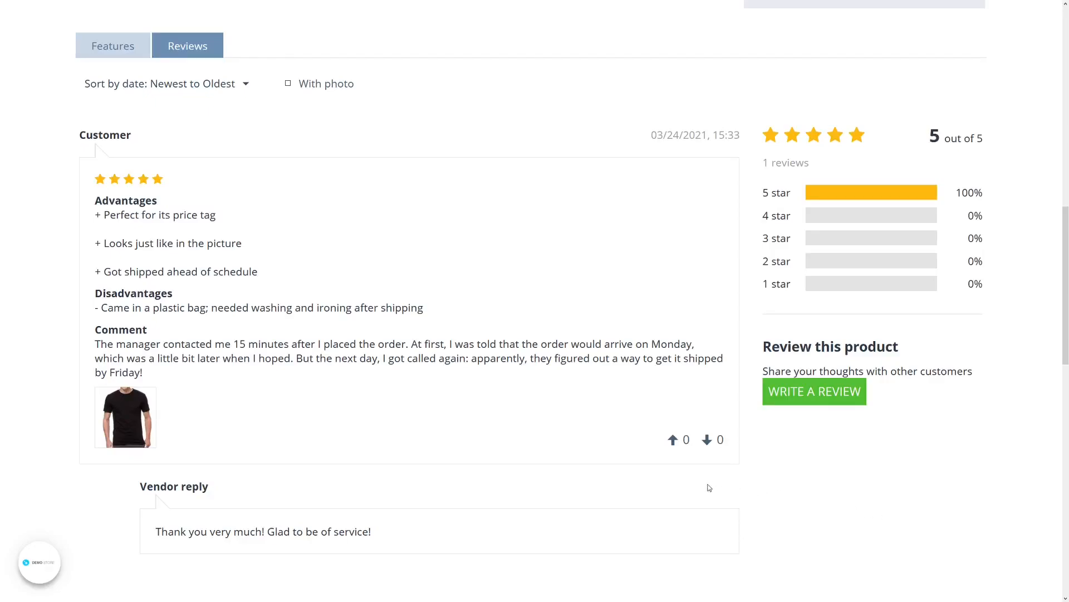
Step: View the approved five-star review with its vendor reply on the product page
click(674, 439)
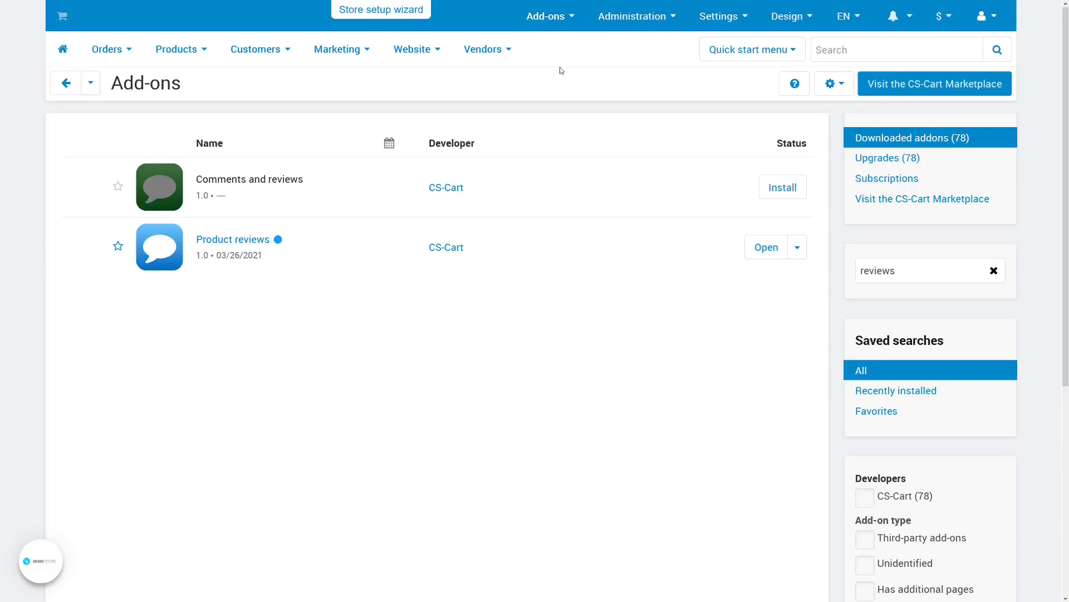
Step: Expand the Add-ons menu toward Manage add-ons
click(545, 16)
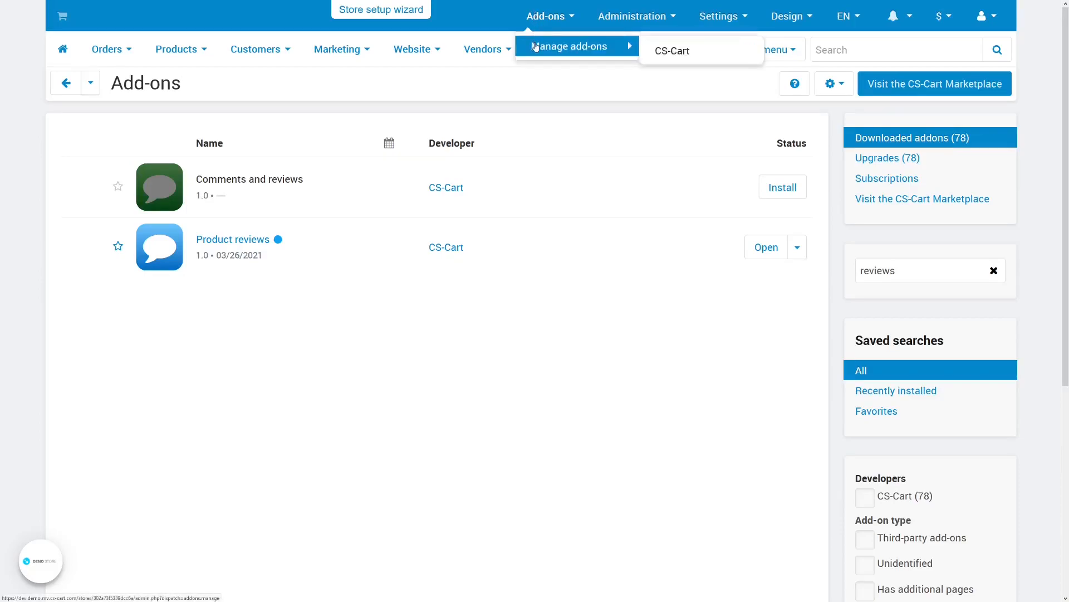
mouse_move(844, 276)
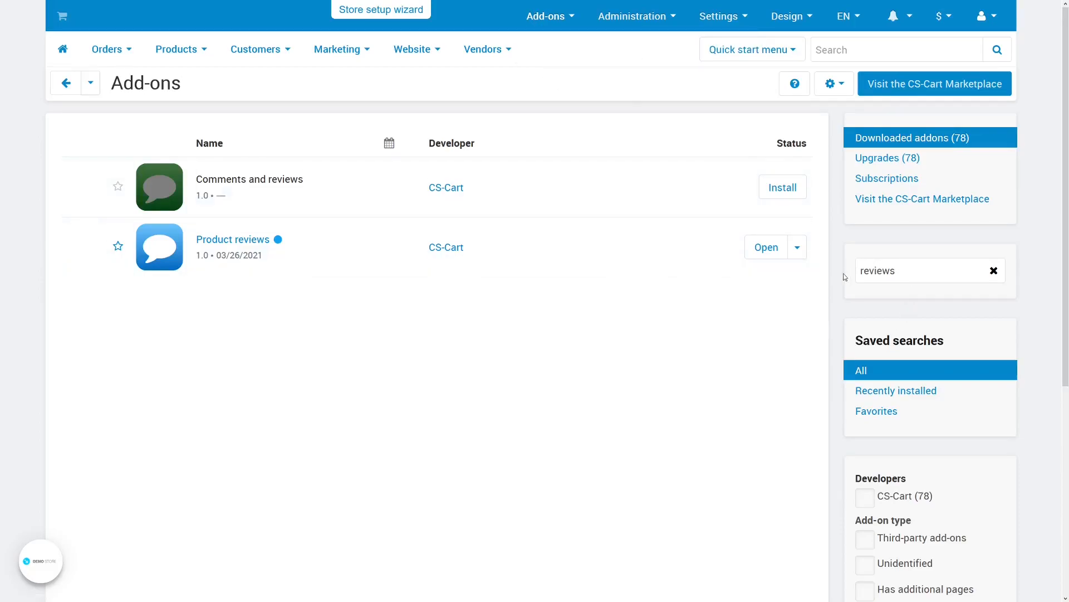
mouse_move(256, 243)
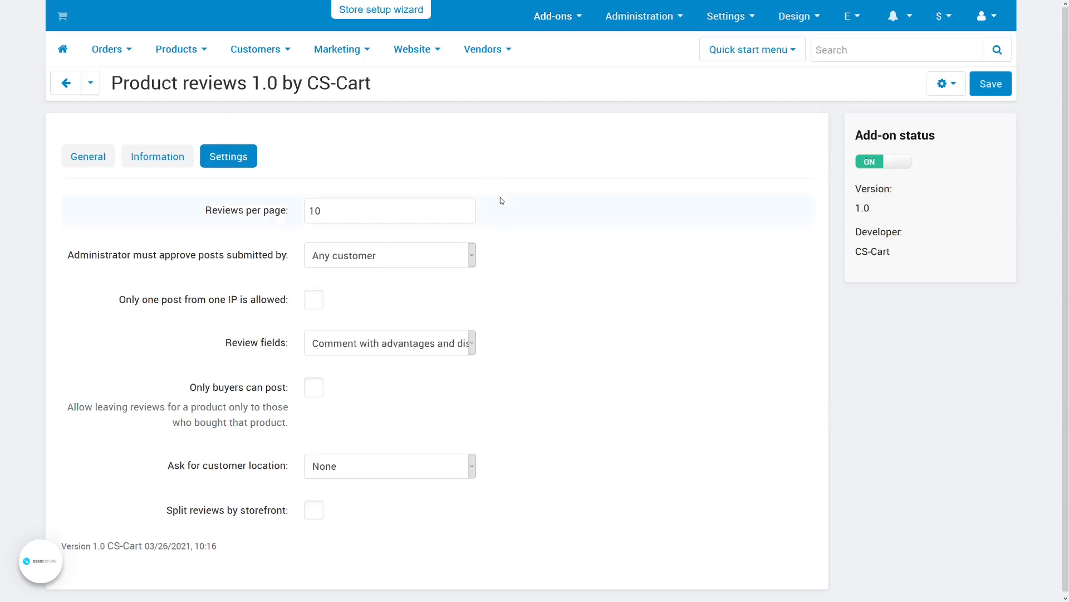
mouse_move(508, 219)
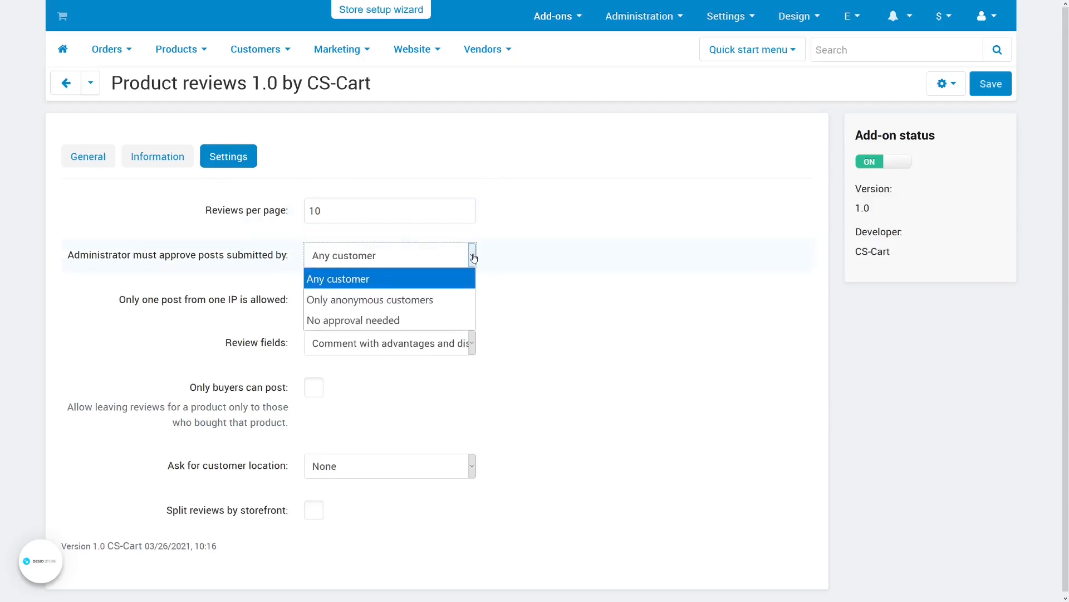
click(337, 278)
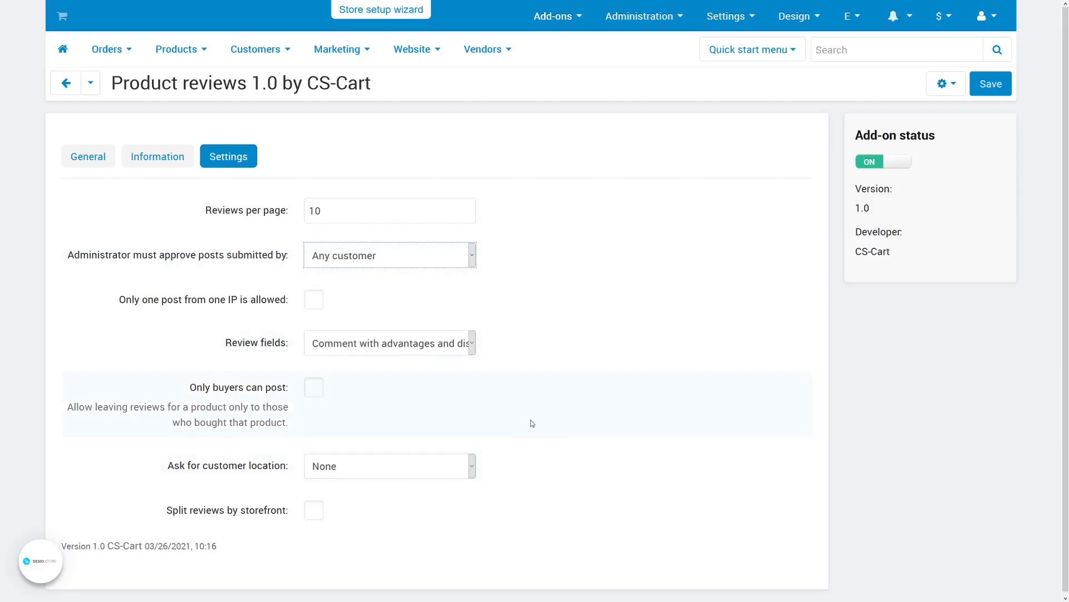
mouse_move(533, 389)
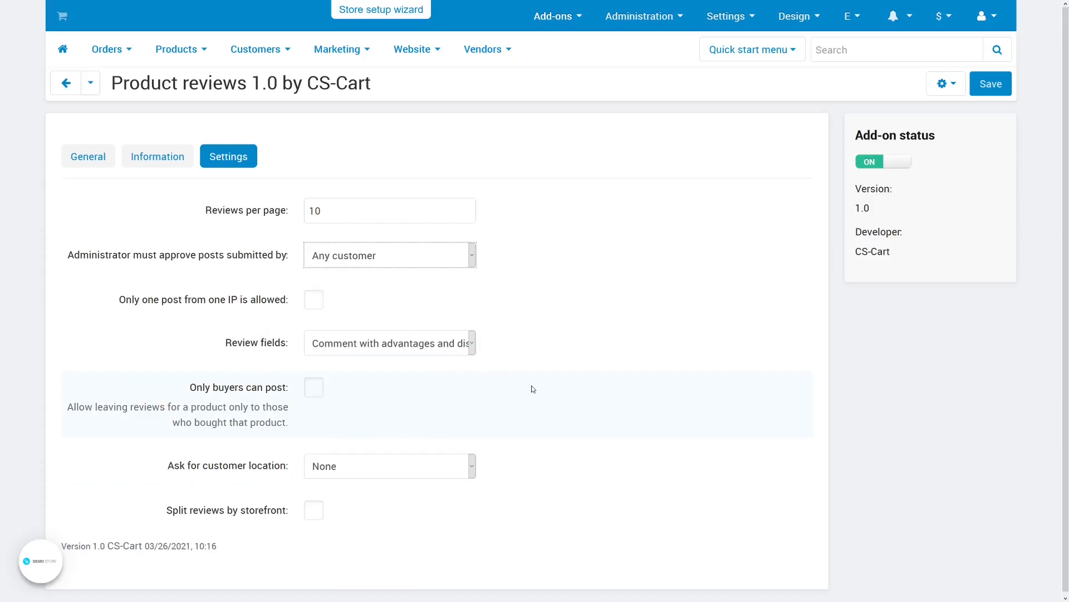
mouse_move(543, 524)
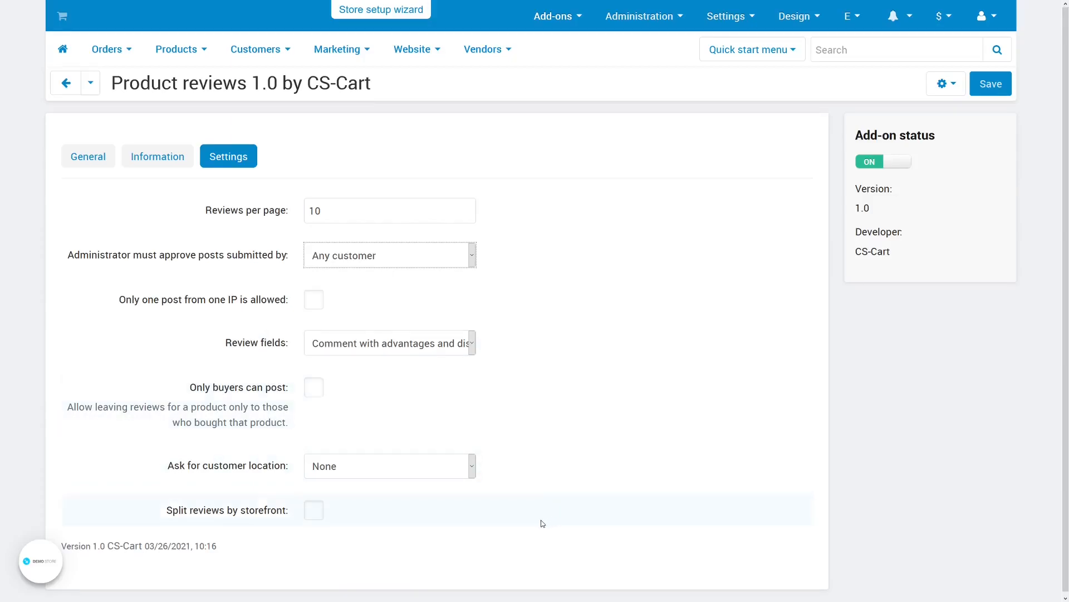
mouse_move(499, 508)
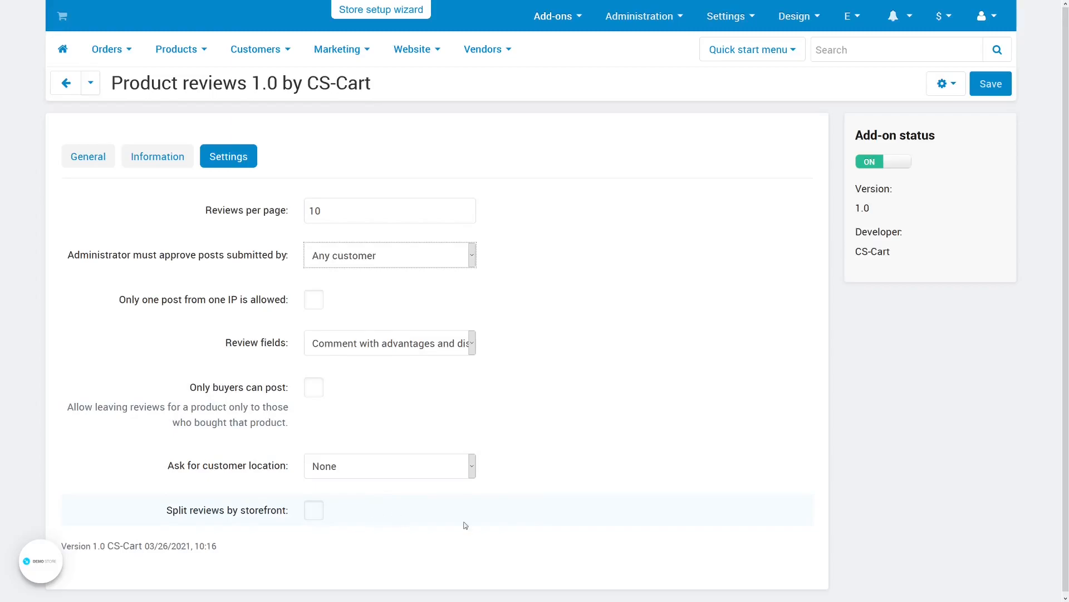
mouse_move(526, 524)
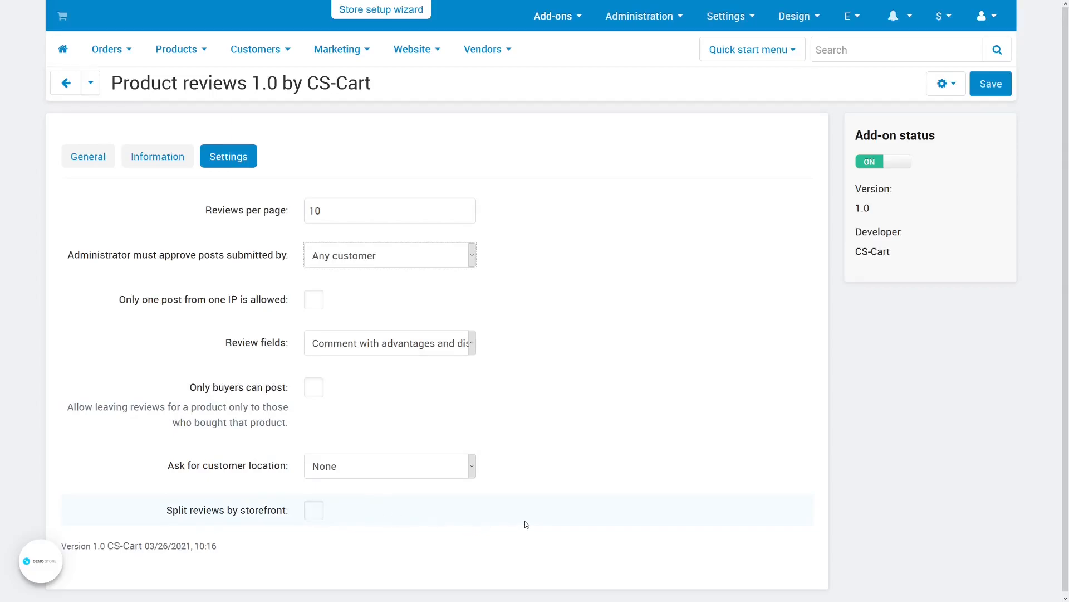
click(66, 82)
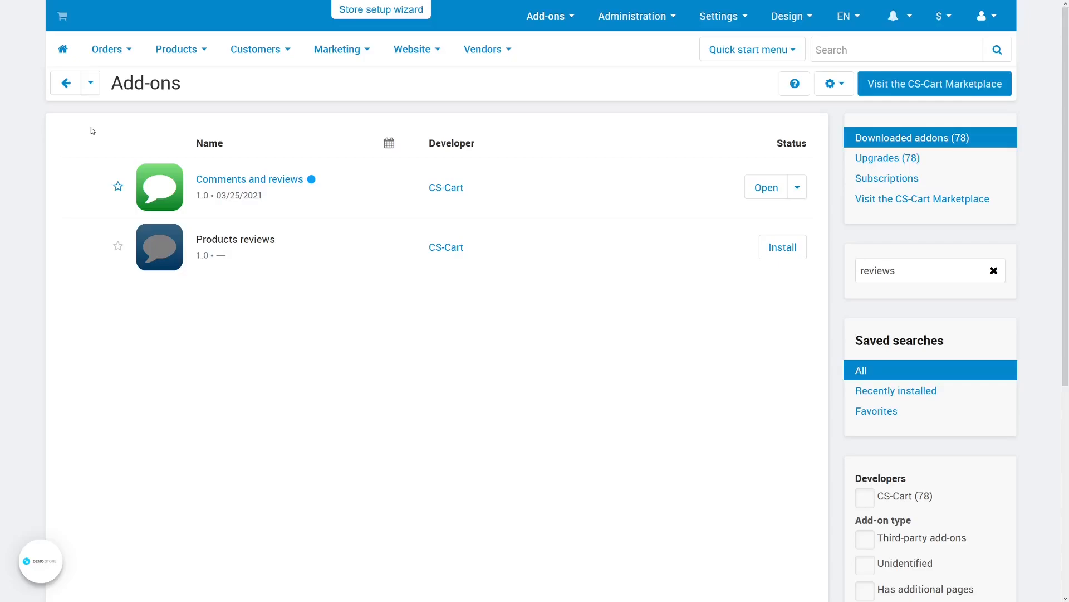
mouse_move(89, 185)
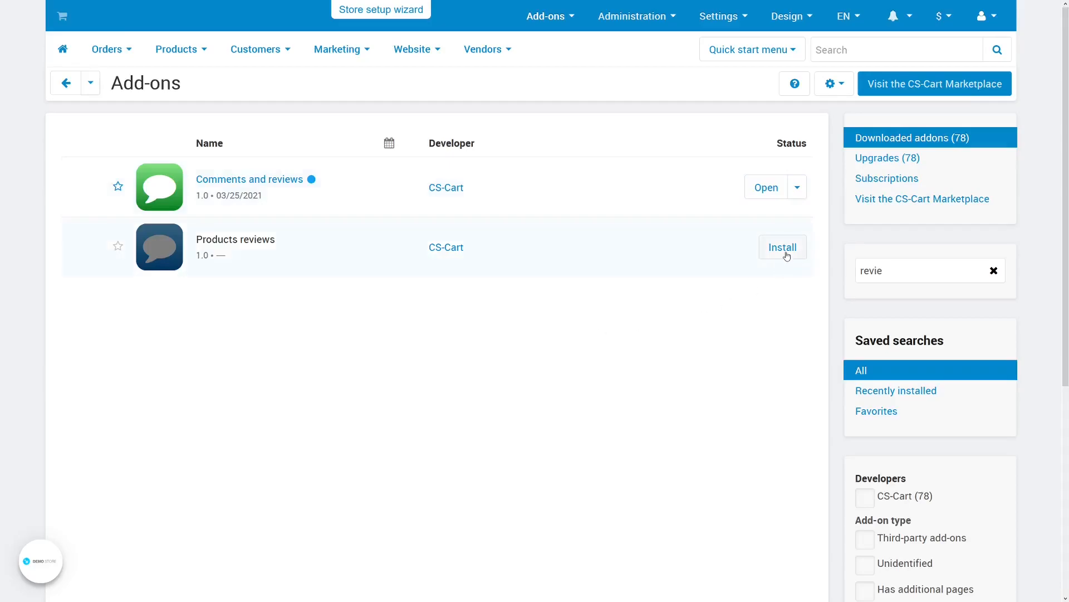
Step: Install Products reviews and expand the guide for copying Comments and reviews posts
click(782, 248)
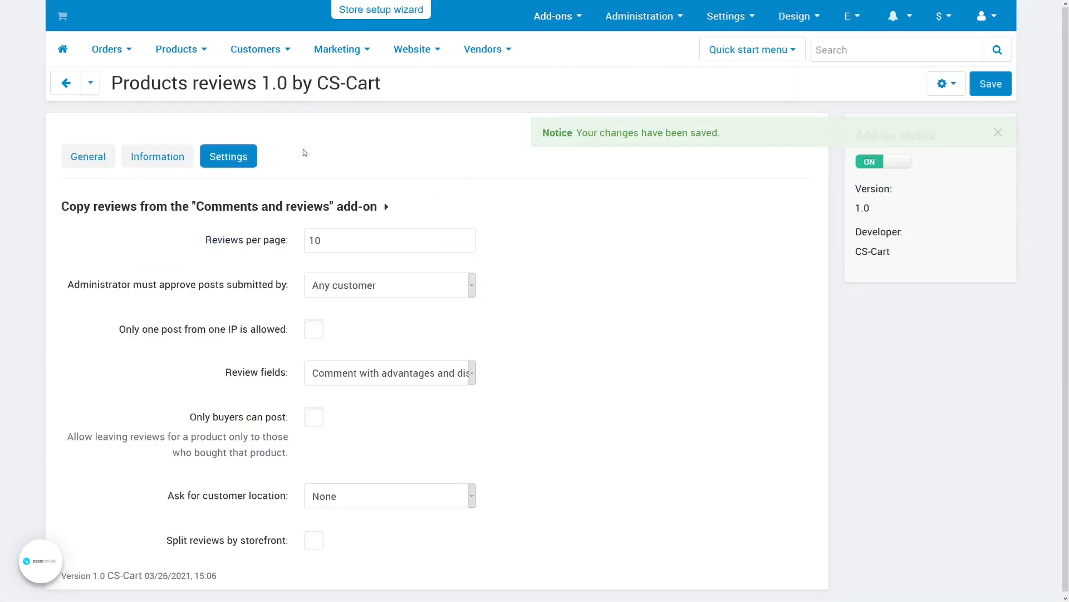
click(388, 206)
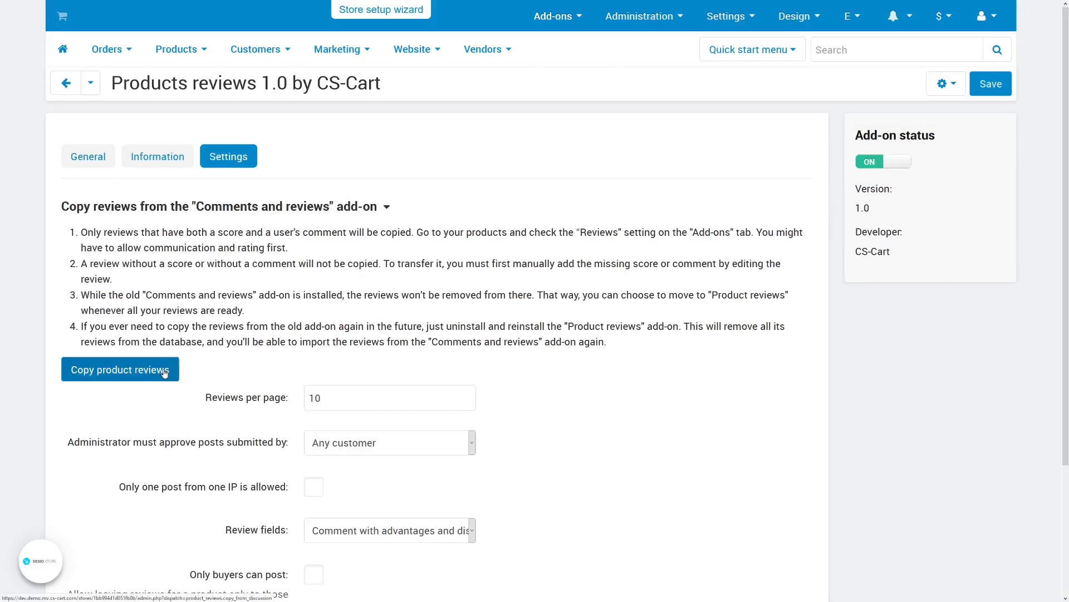
Step: Run Copy product reviews to import the old posts as 46 approved reviews
click(120, 369)
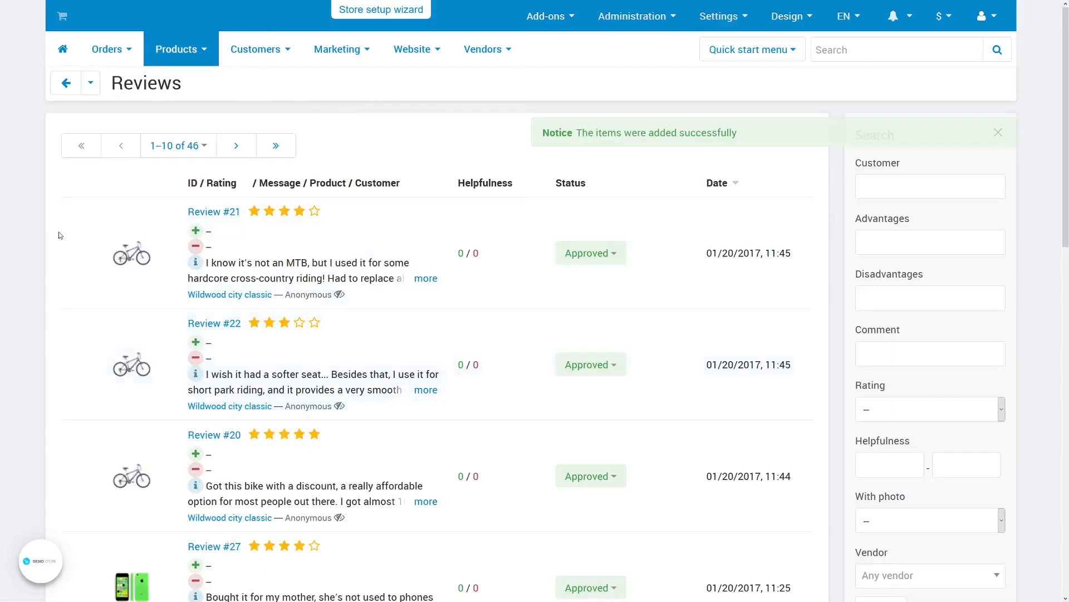
mouse_move(68, 191)
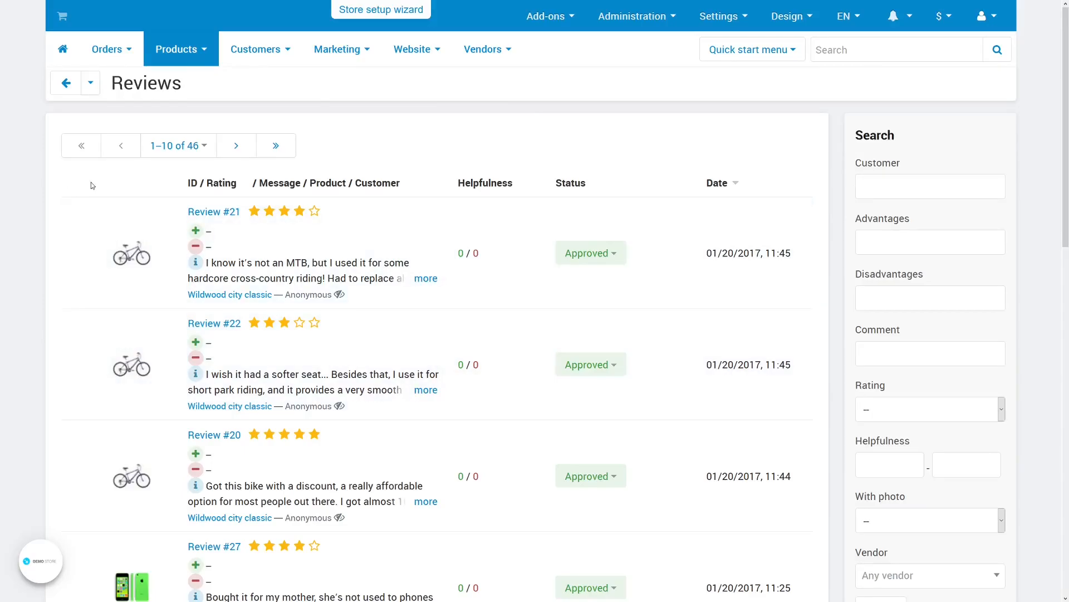
mouse_move(341, 211)
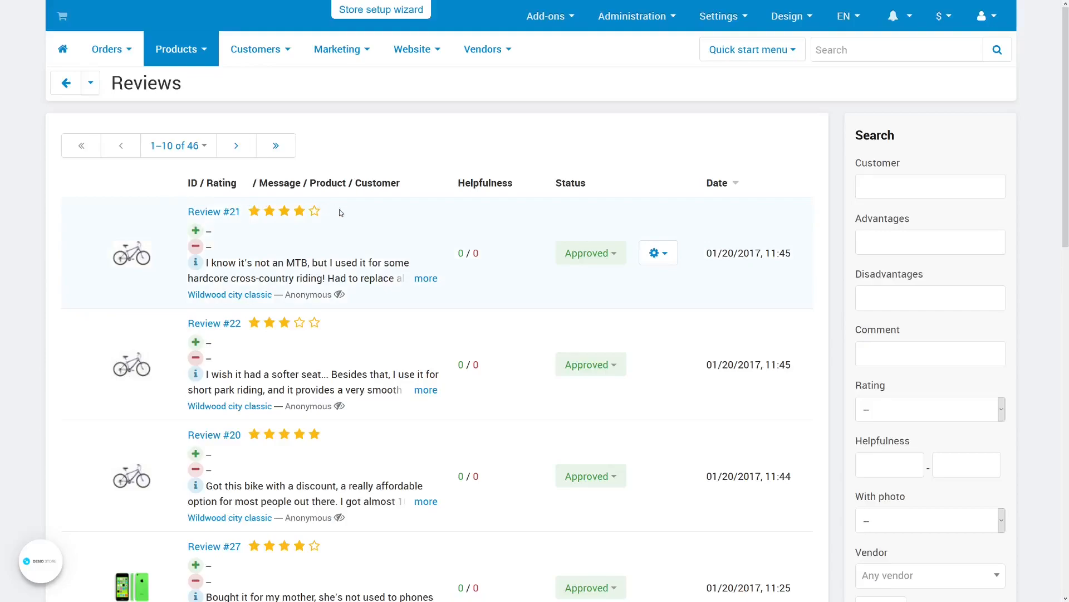
mouse_move(245, 208)
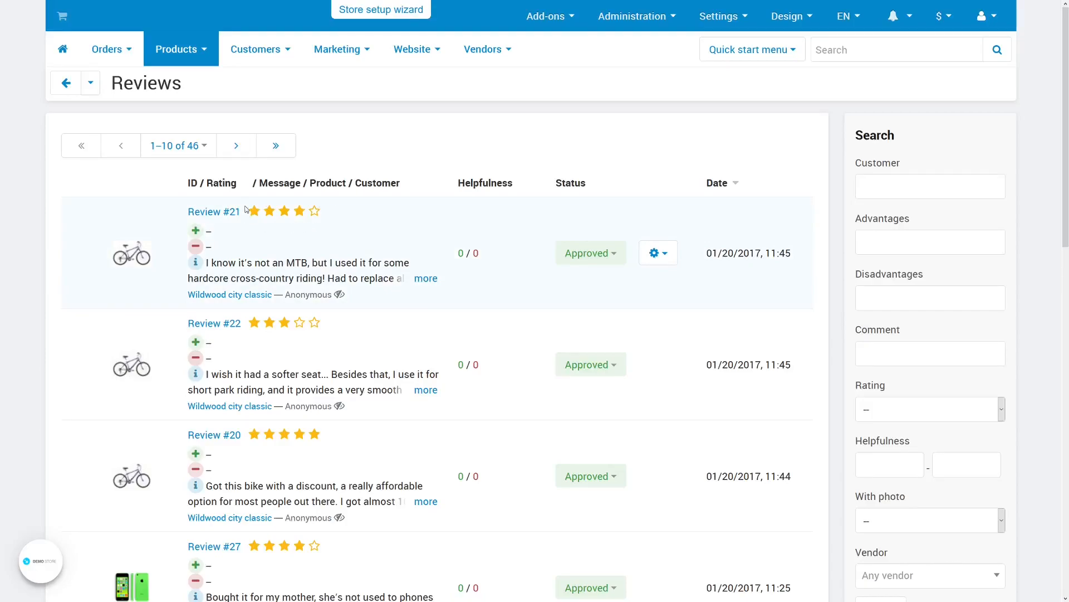
mouse_move(385, 306)
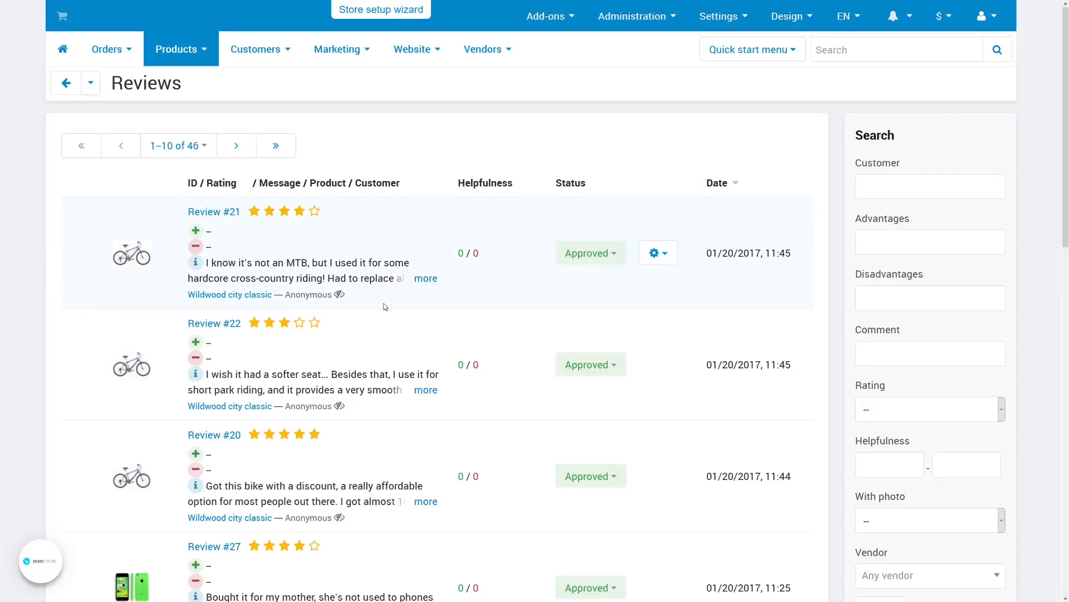
mouse_move(181, 306)
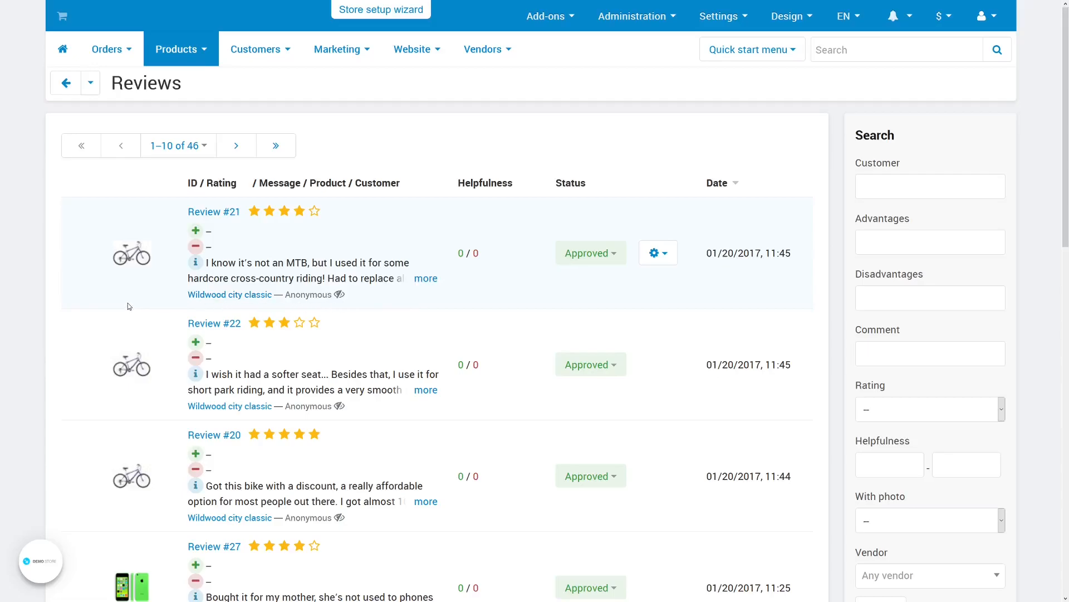
mouse_move(125, 304)
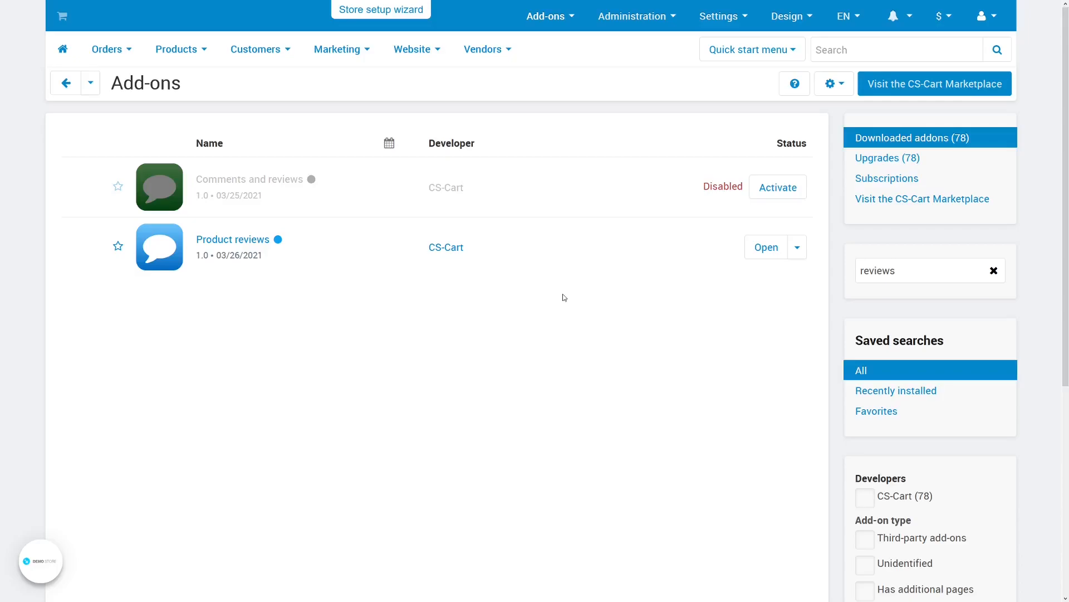
Step: Open the Product reviews gear menu with refresh, disable and uninstall options
click(631, 248)
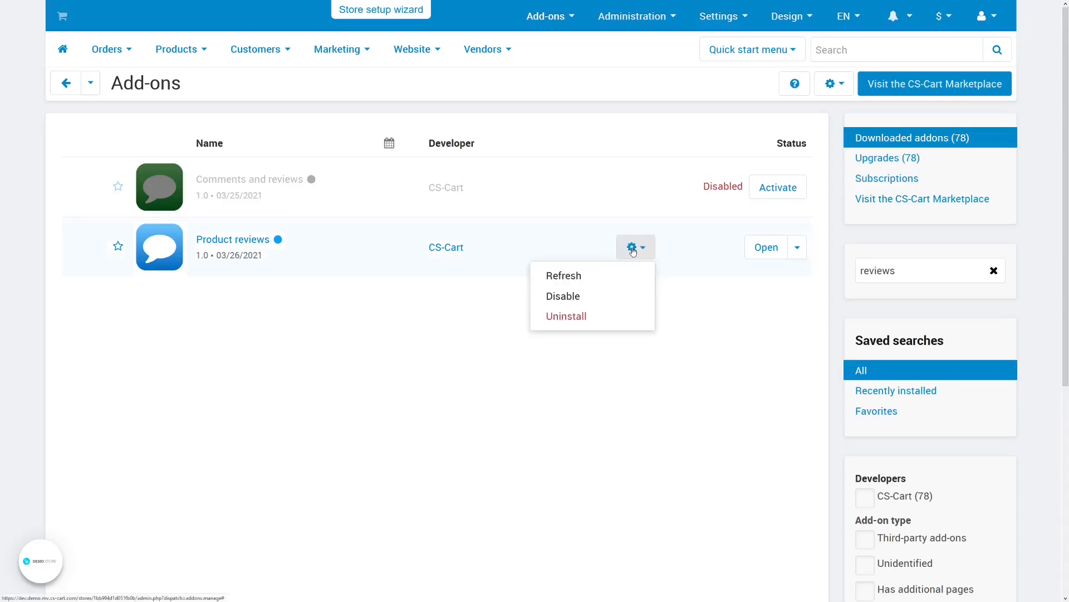